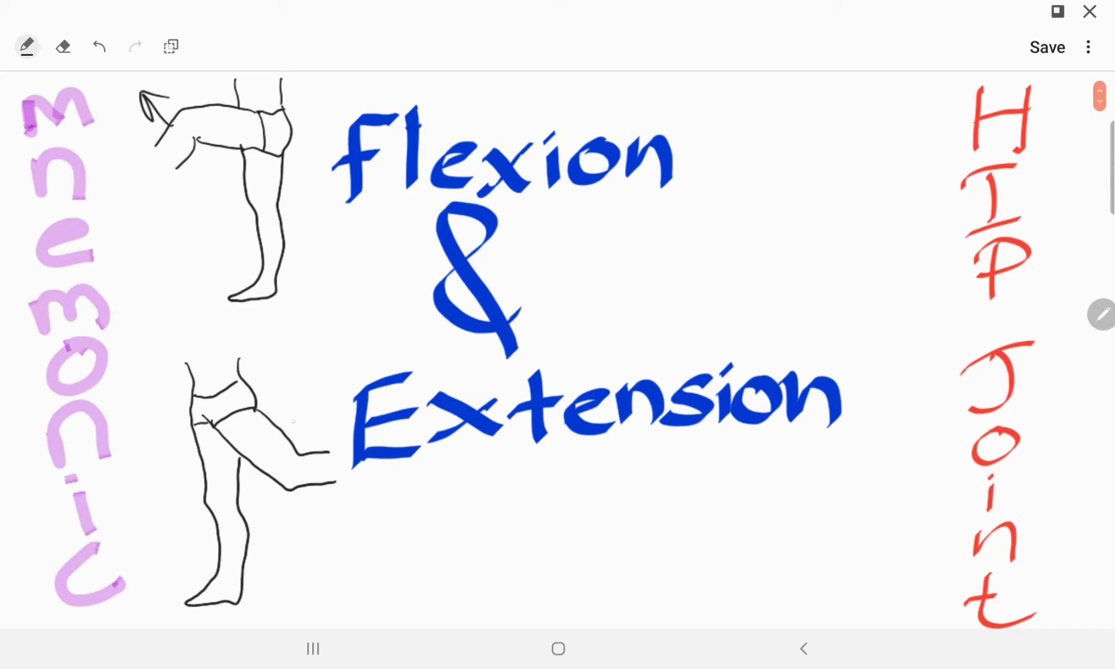
- Sketch scribbles under the boy's hand and strike the thought bubble out with a large X
{"action": "left_click_drag", "start_coordinate": [288, 426], "coordinate": [302, 384]}
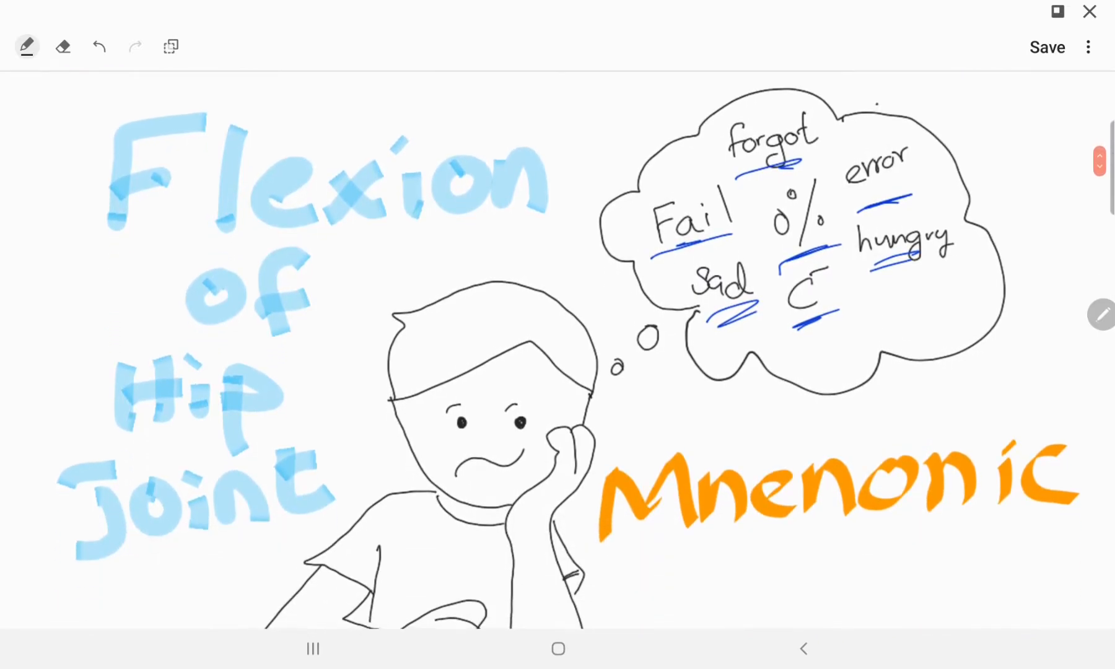
{"action": "scroll", "scroll_direction": "down", "scroll_amount": 3}
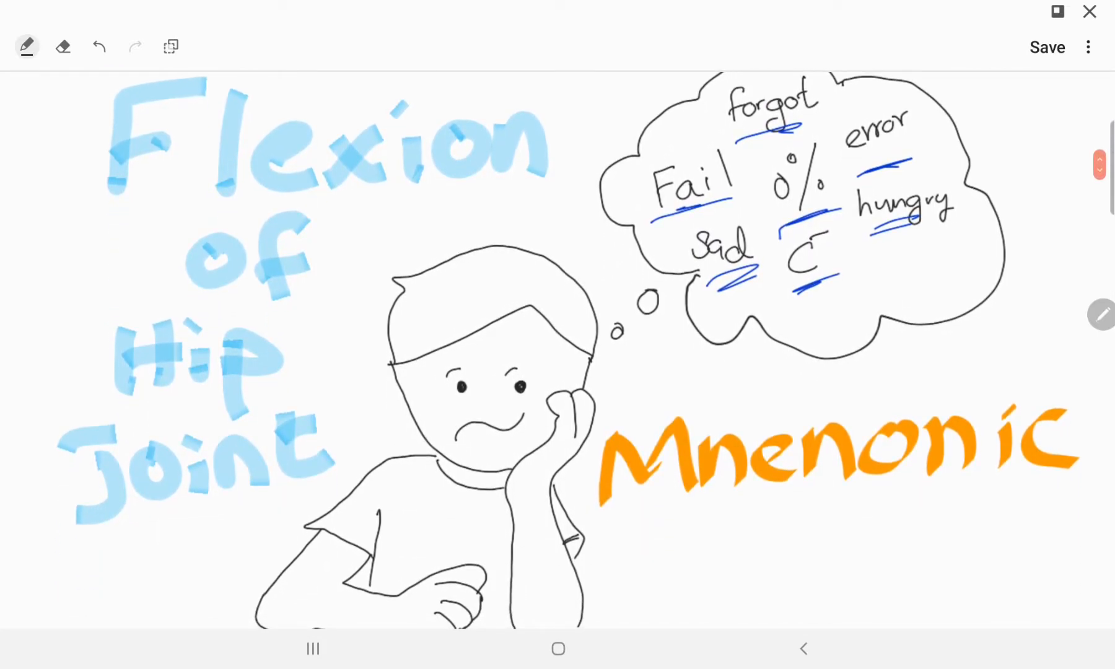
{"action": "left_click_drag", "start_coordinate": [597, 586], "coordinate": [640, 551]}
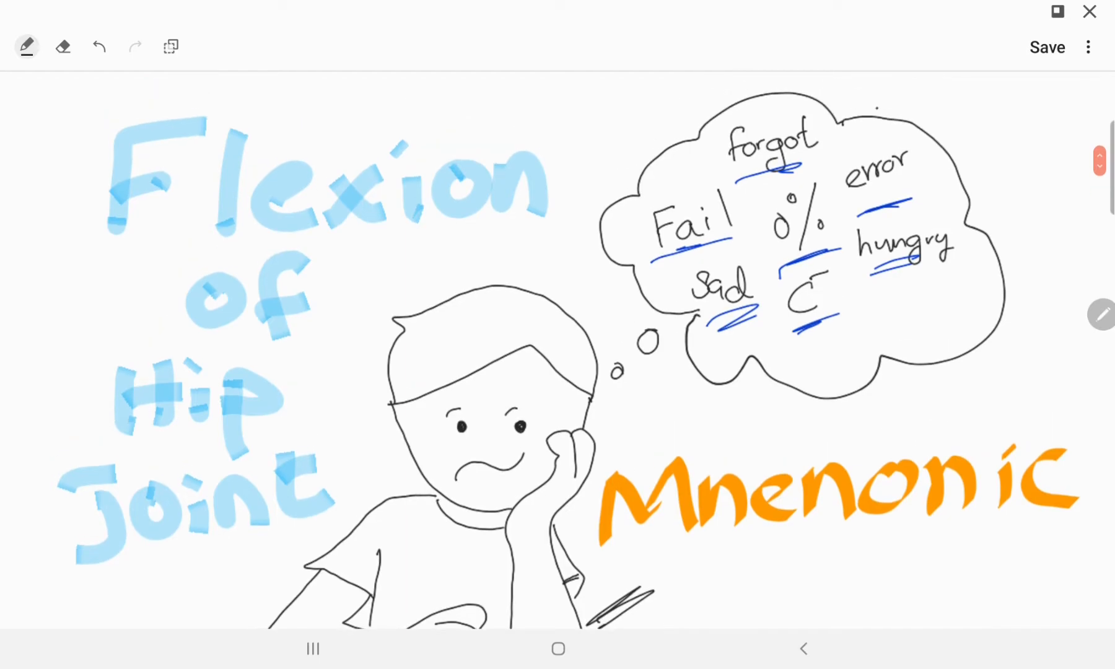
{"action": "scroll", "scroll_direction": "up", "scroll_amount": 3}
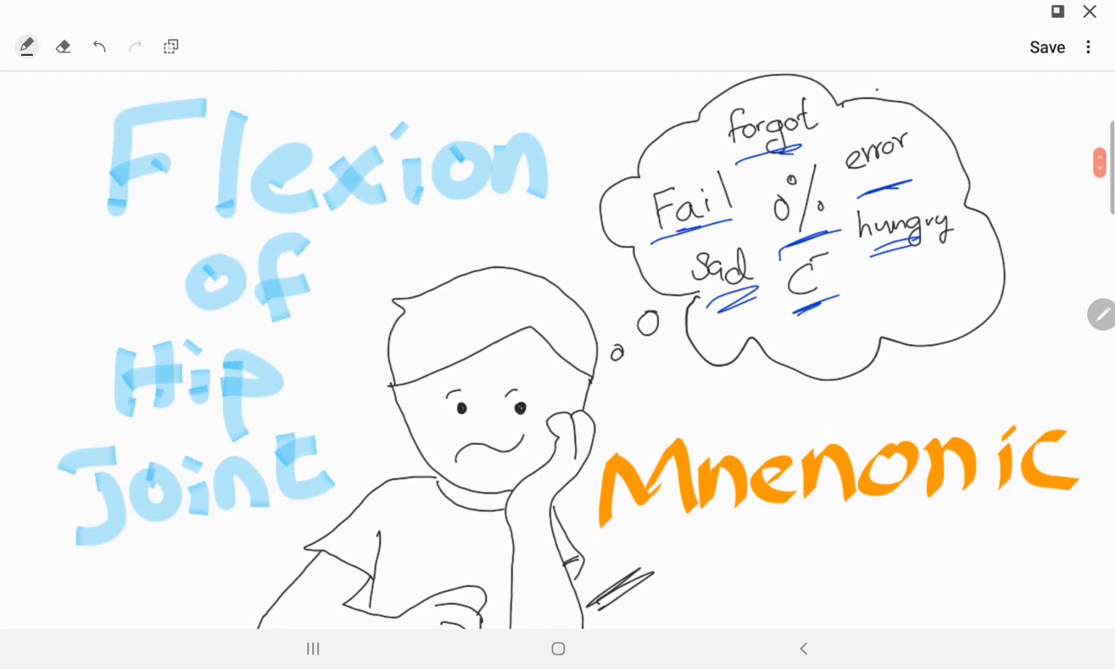
{"action": "left_click_drag", "start_coordinate": [672, 394], "coordinate": [961, 107]}
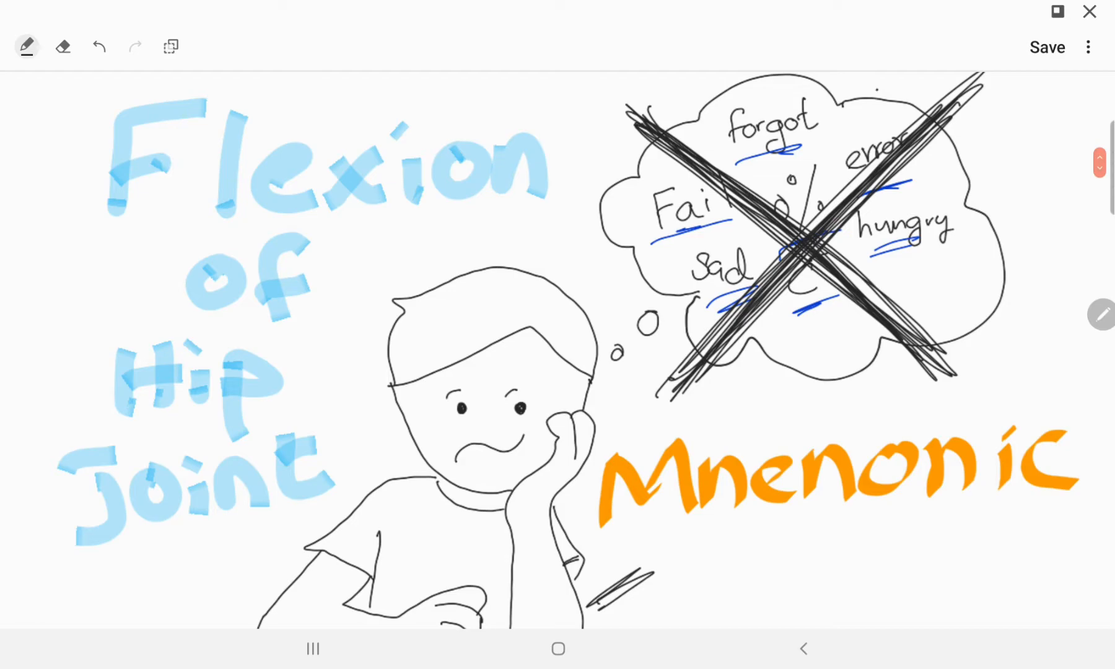
{"action": "scroll", "scroll_direction": "down", "scroll_amount": 3}
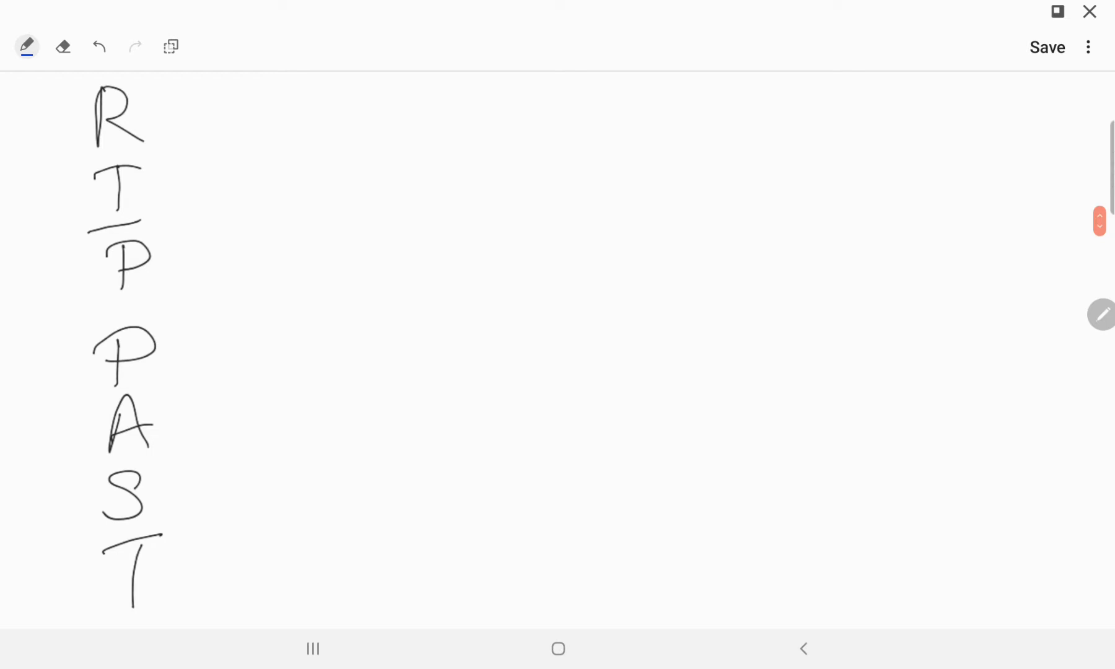
- Handwrite Rectus femoris beside R and iliacus beside I
{"action": "left_click_drag", "start_coordinate": [163, 118], "coordinate": [198, 116]}
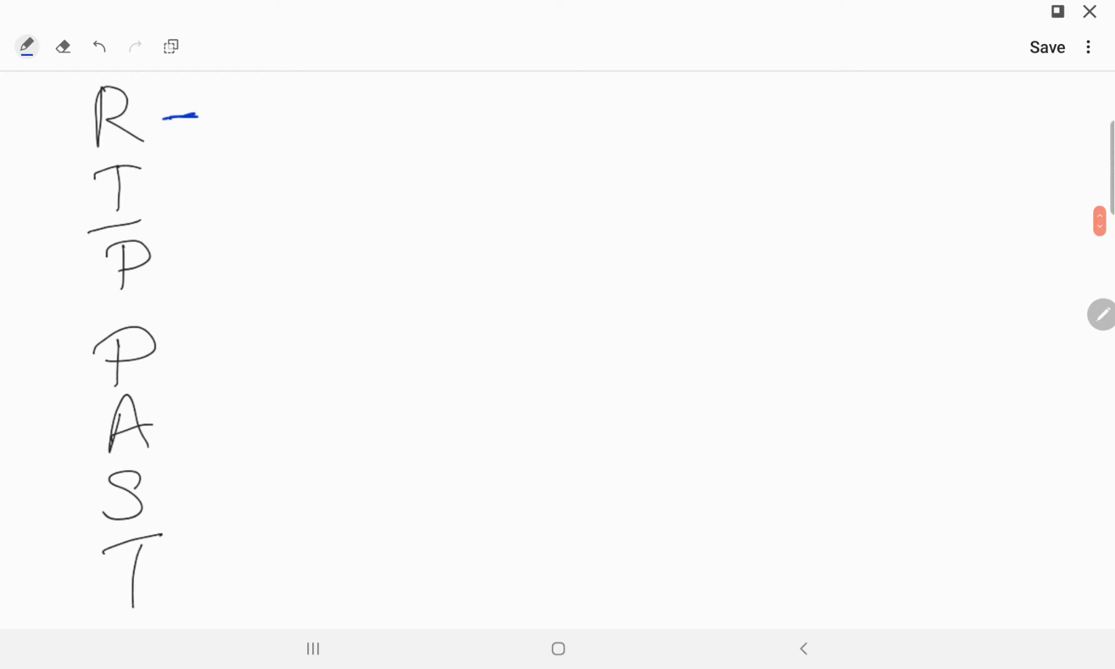
{"action": "left_click_drag", "start_coordinate": [253, 89], "coordinate": [274, 139]}
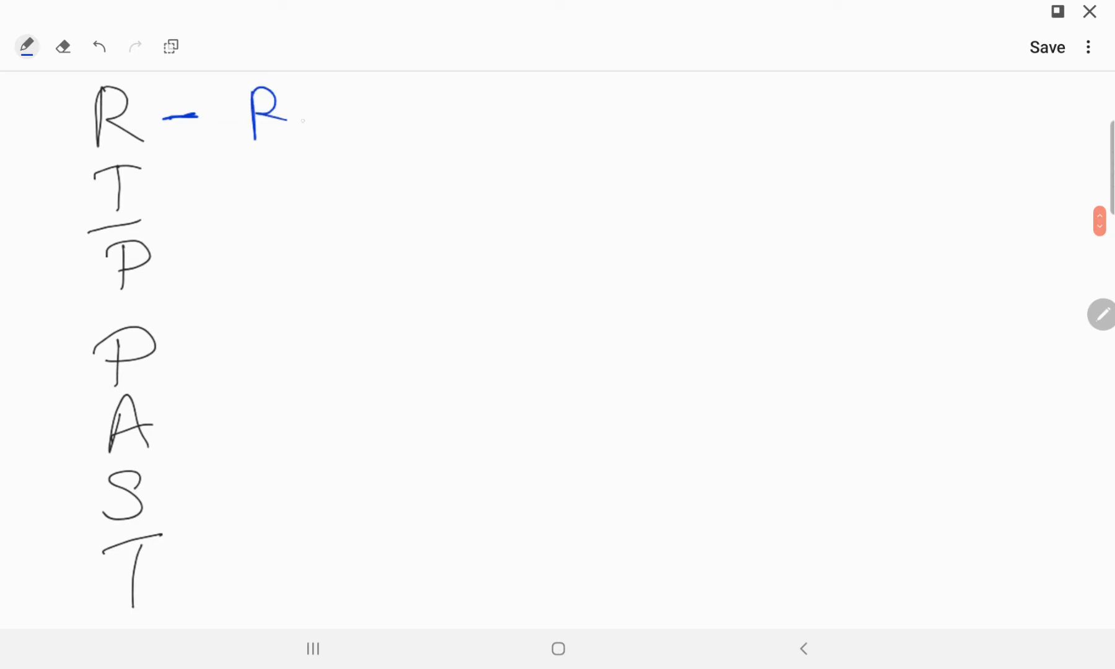
{"action": "left_click_drag", "start_coordinate": [298, 114], "coordinate": [473, 114]}
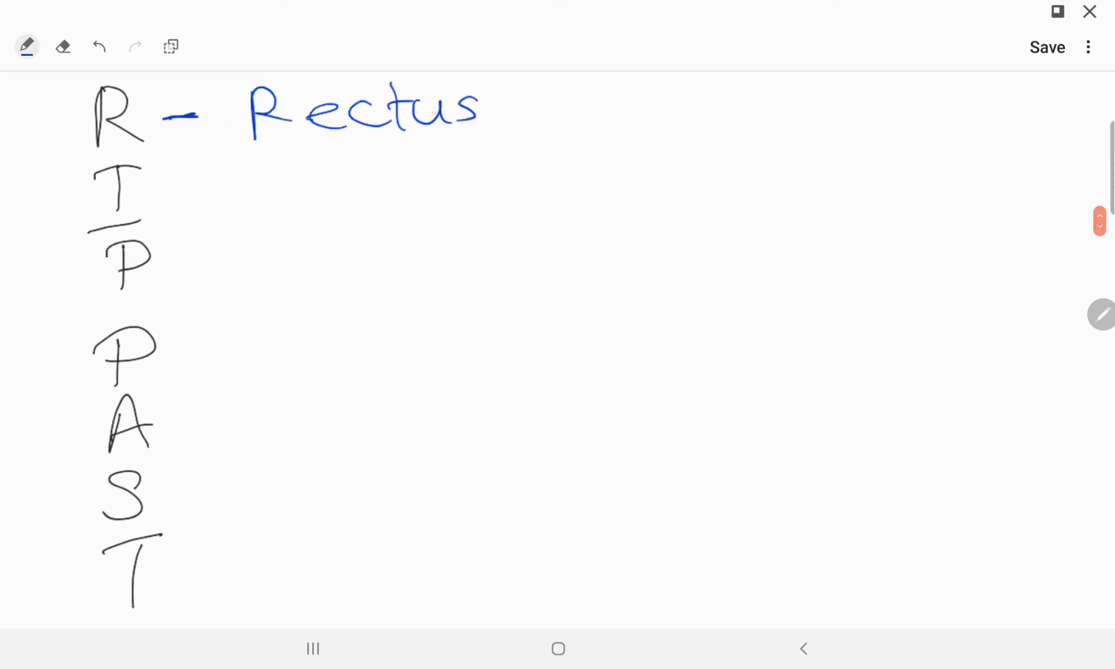
{"action": "left_click_drag", "start_coordinate": [547, 106], "coordinate": [719, 114]}
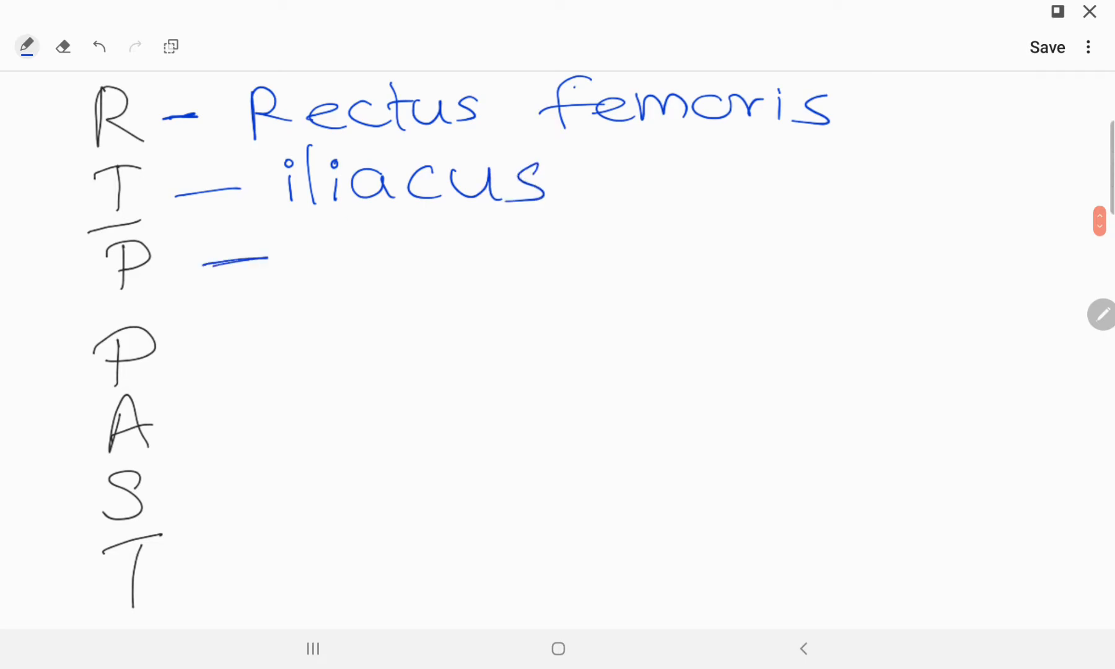
- Handwrite Psoas, Pectineus, Adductor (L & B), Sartorius and T.F beside the remaining letters
{"action": "left_click_drag", "start_coordinate": [306, 235], "coordinate": [449, 278]}
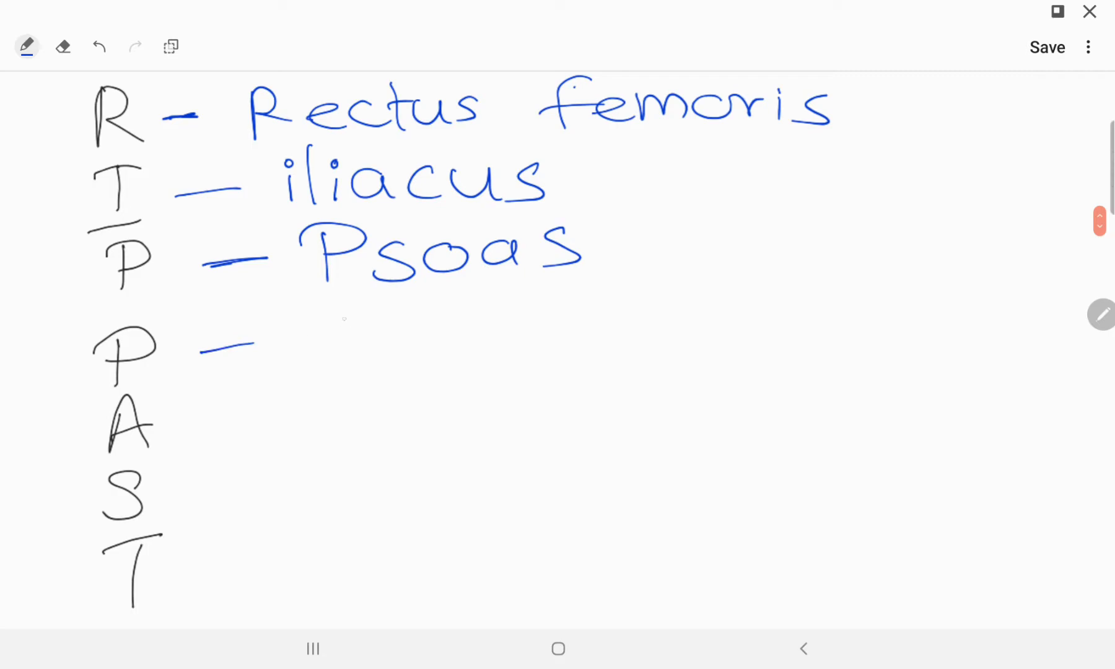
{"action": "type", "text": "Pectineus"}
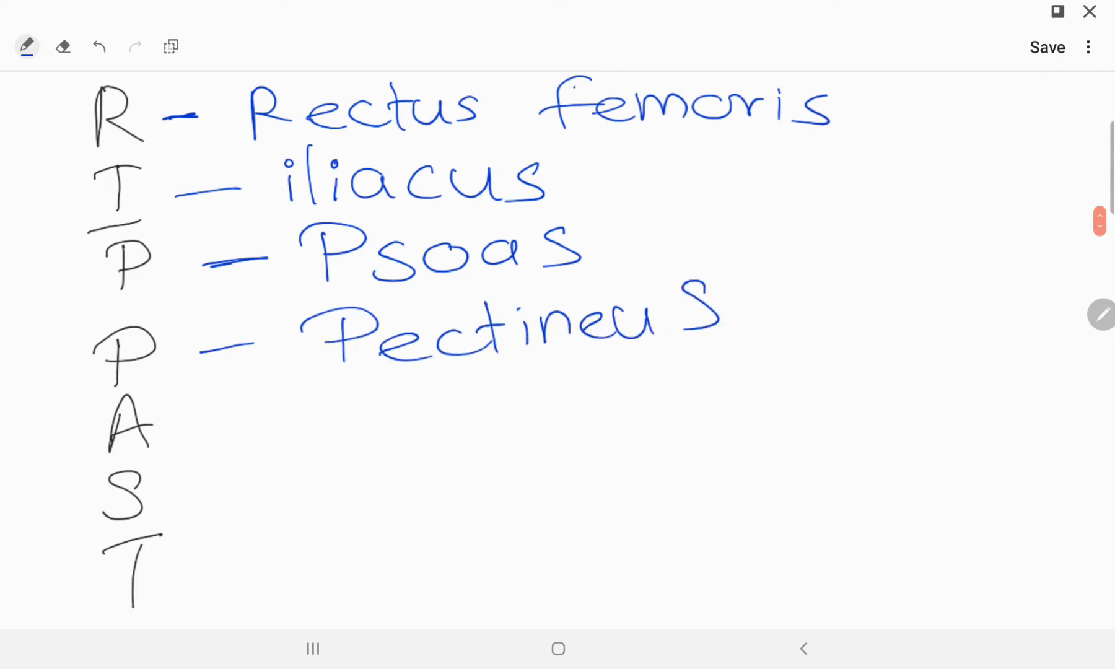
{"action": "left_click_drag", "start_coordinate": [206, 413], "coordinate": [397, 412]}
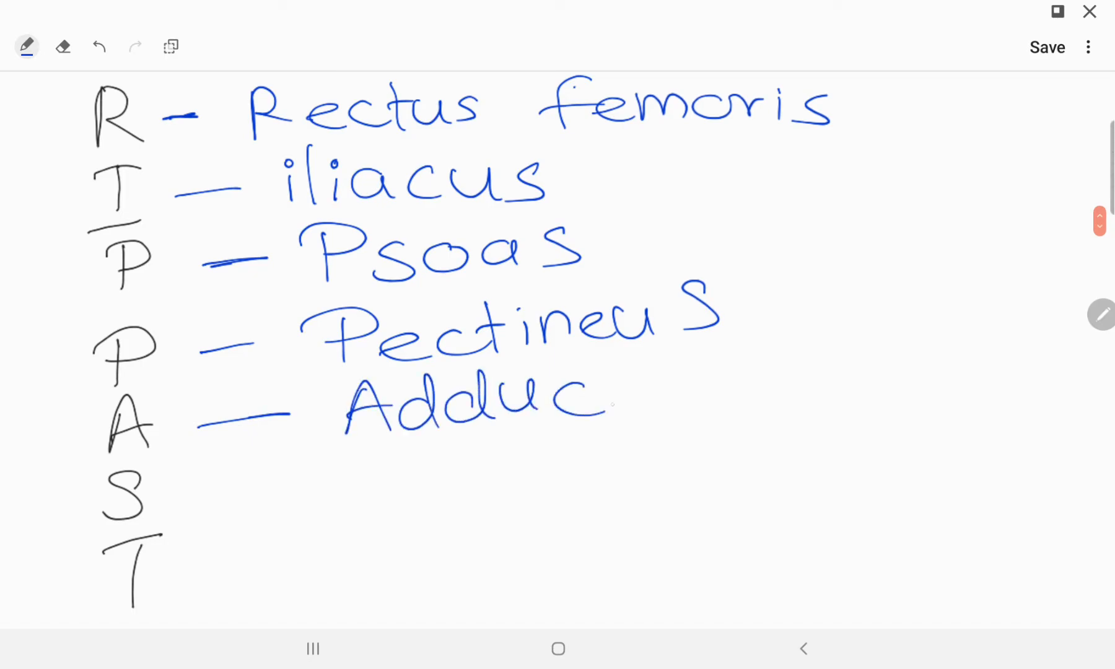
{"action": "type", "text": "tor C L"}
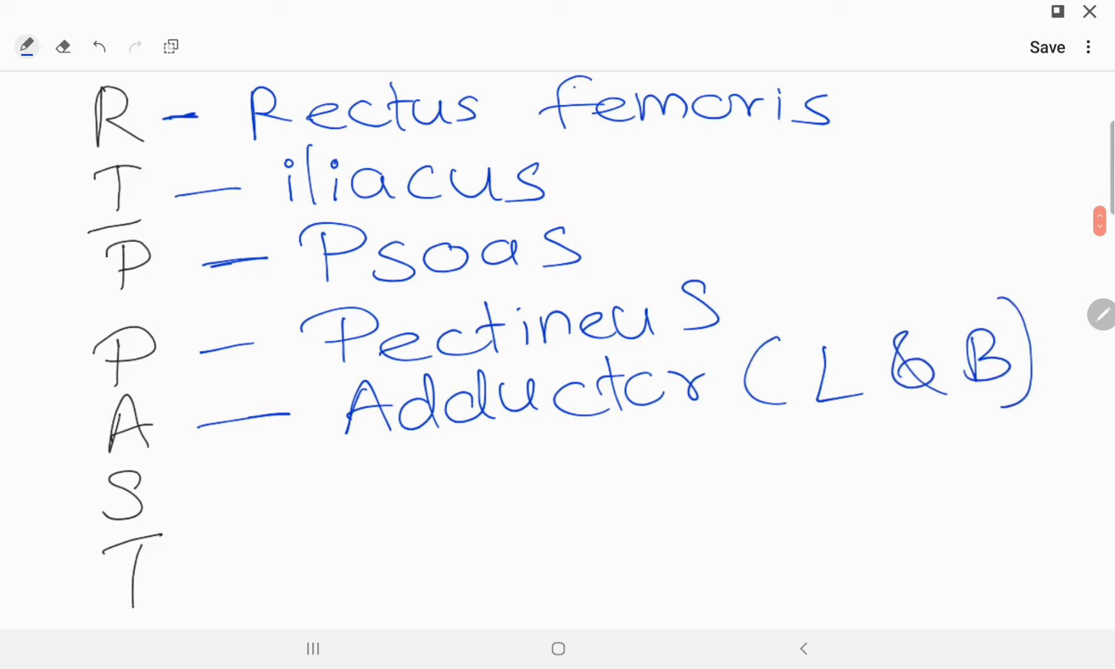
{"action": "left_click_drag", "start_coordinate": [192, 487], "coordinate": [261, 484]}
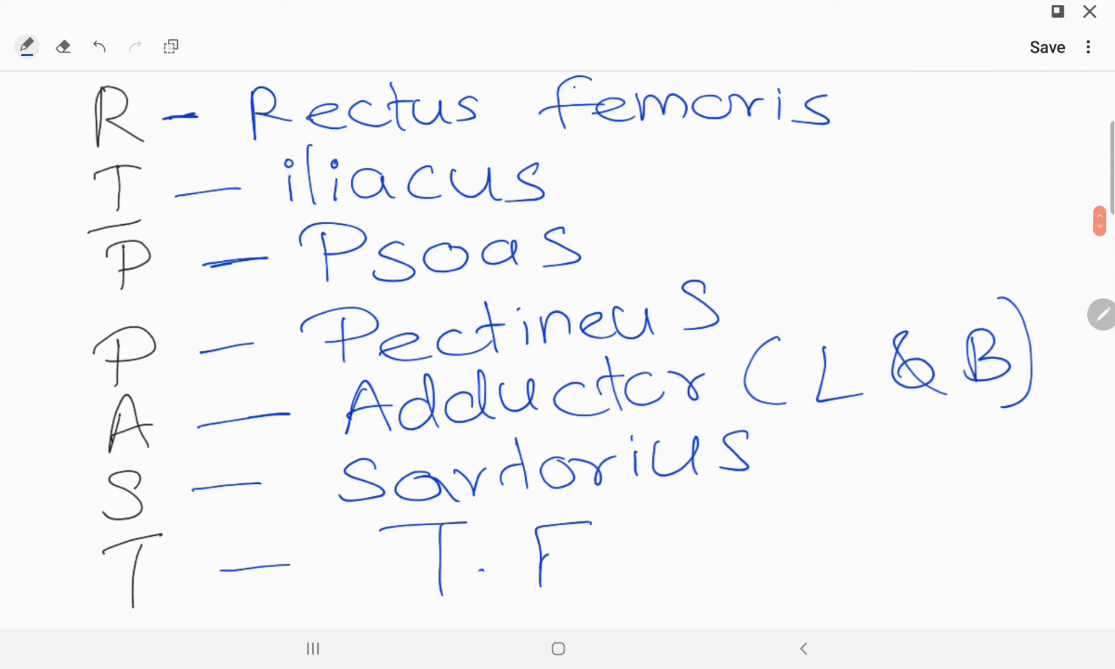
{"action": "scroll", "scroll_direction": "down", "scroll_amount": 3}
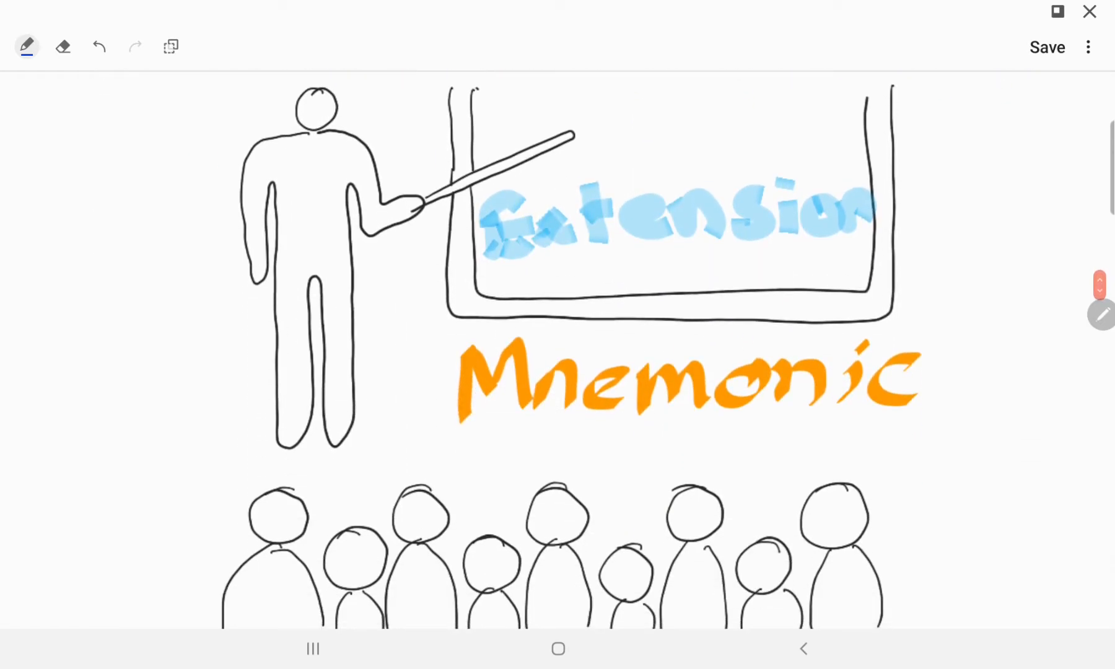
- Scroll down the note to the Extension Mnemonic page
{"action": "scroll", "scroll_direction": "down", "scroll_amount": 3}
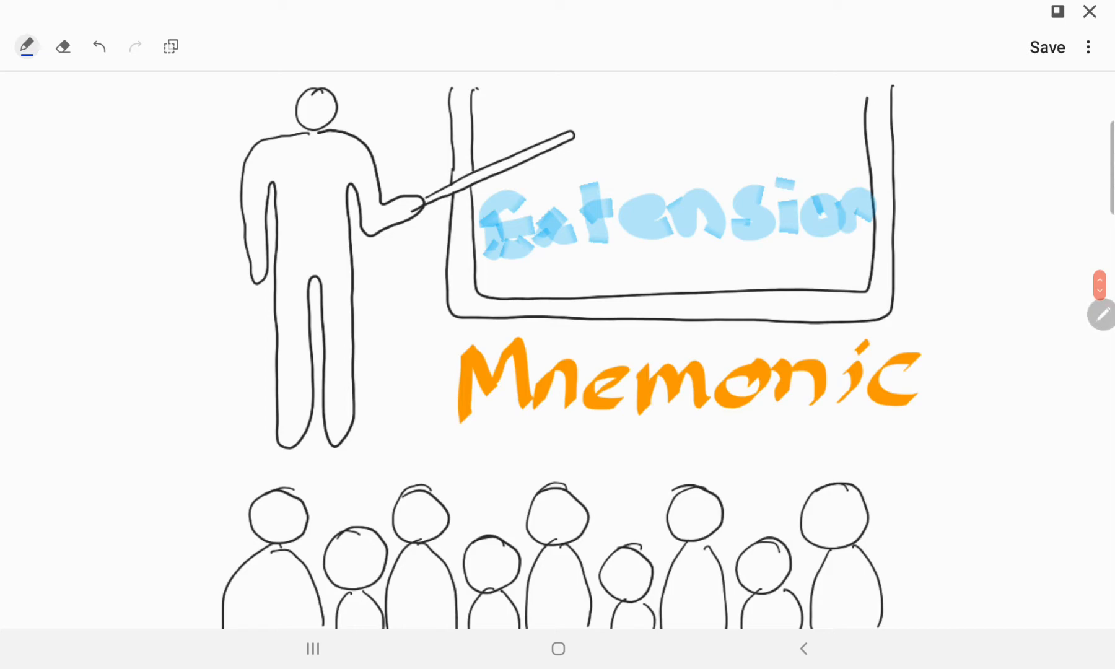
{"action": "scroll", "scroll_direction": "down", "scroll_amount": 3}
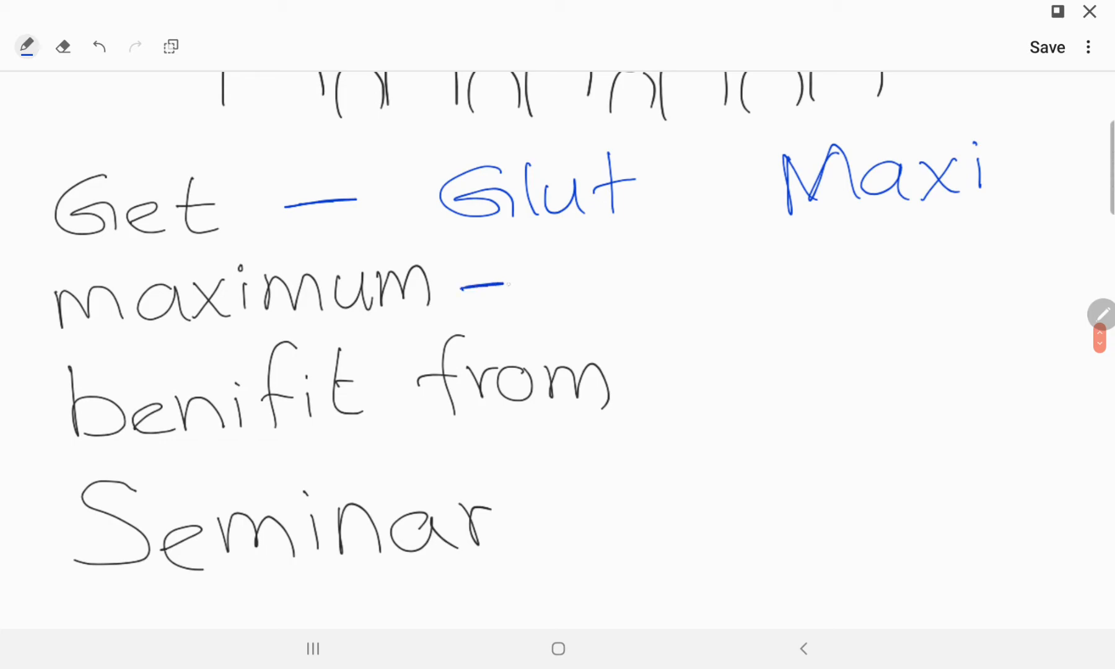
- Handwrite add. Magnus beside maximum, circling Glut and underlining Maxi and maximum
{"action": "left_click_drag", "start_coordinate": [556, 242], "coordinate": [725, 285]}
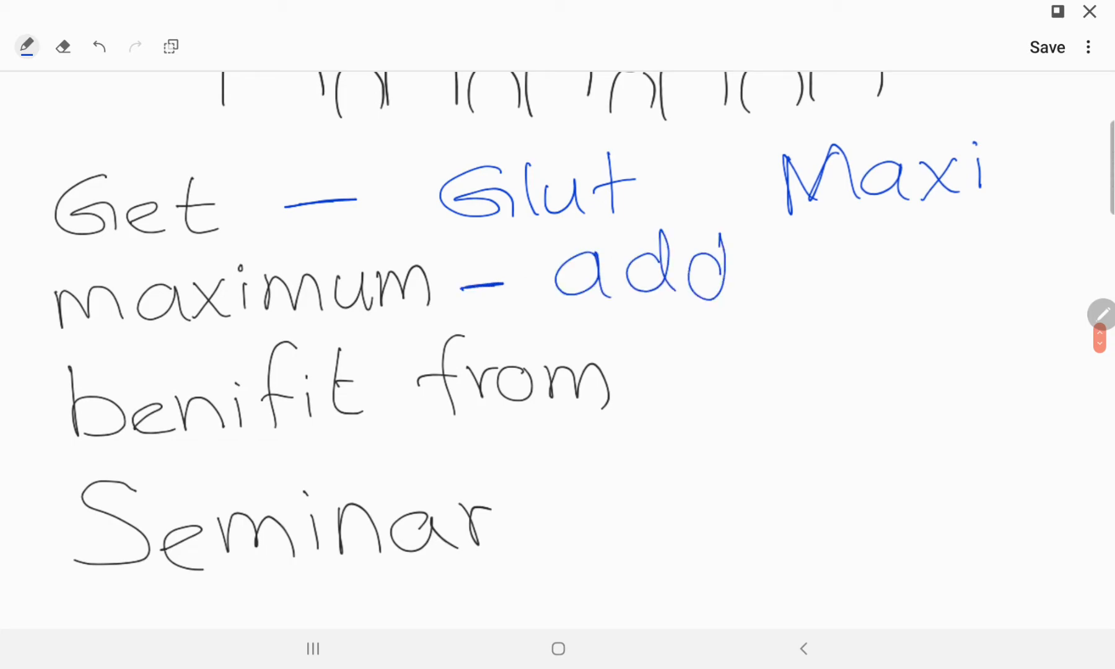
{"action": "left_click_drag", "start_coordinate": [764, 285], "coordinate": [946, 257]}
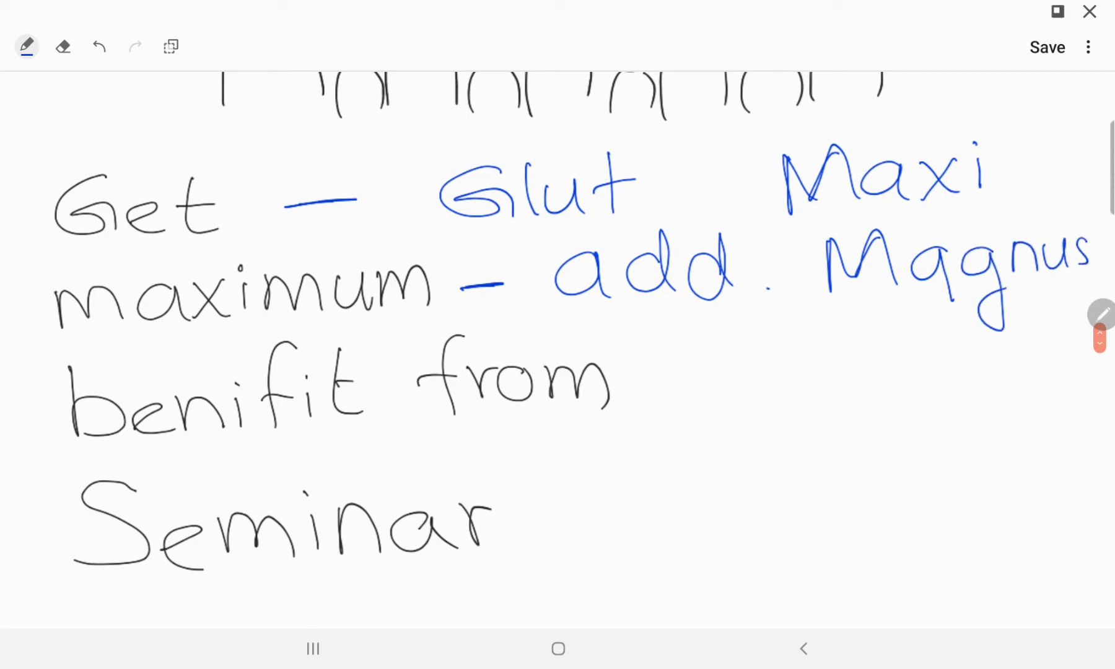
{"action": "left_click_drag", "start_coordinate": [462, 230], "coordinate": [576, 222]}
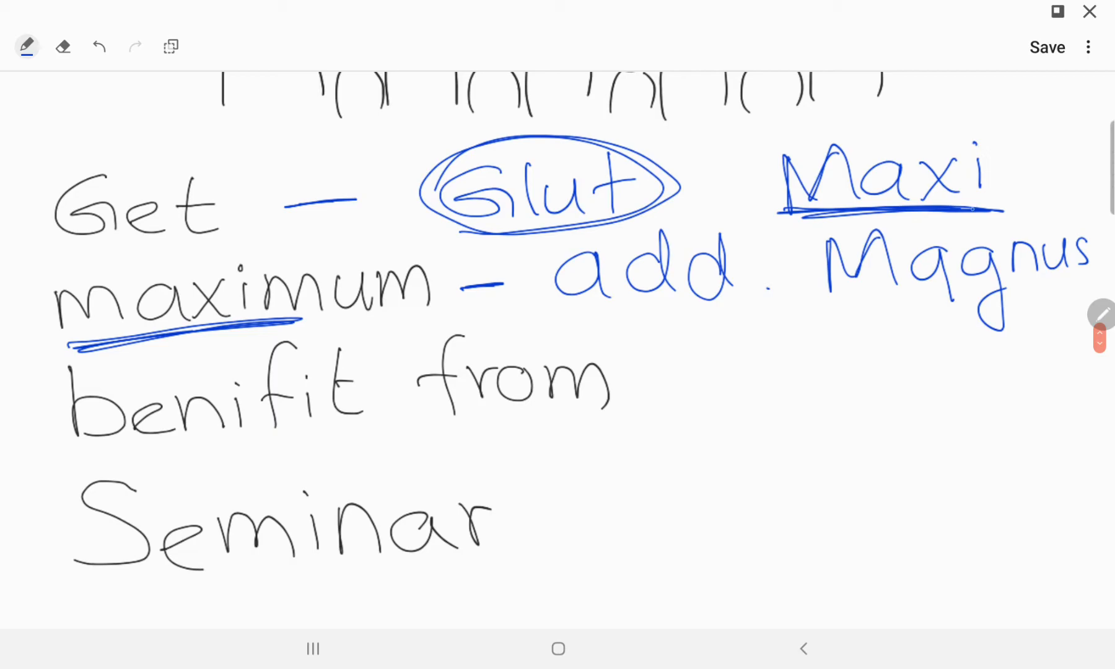
{"action": "left_click_drag", "start_coordinate": [790, 209], "coordinate": [996, 205]}
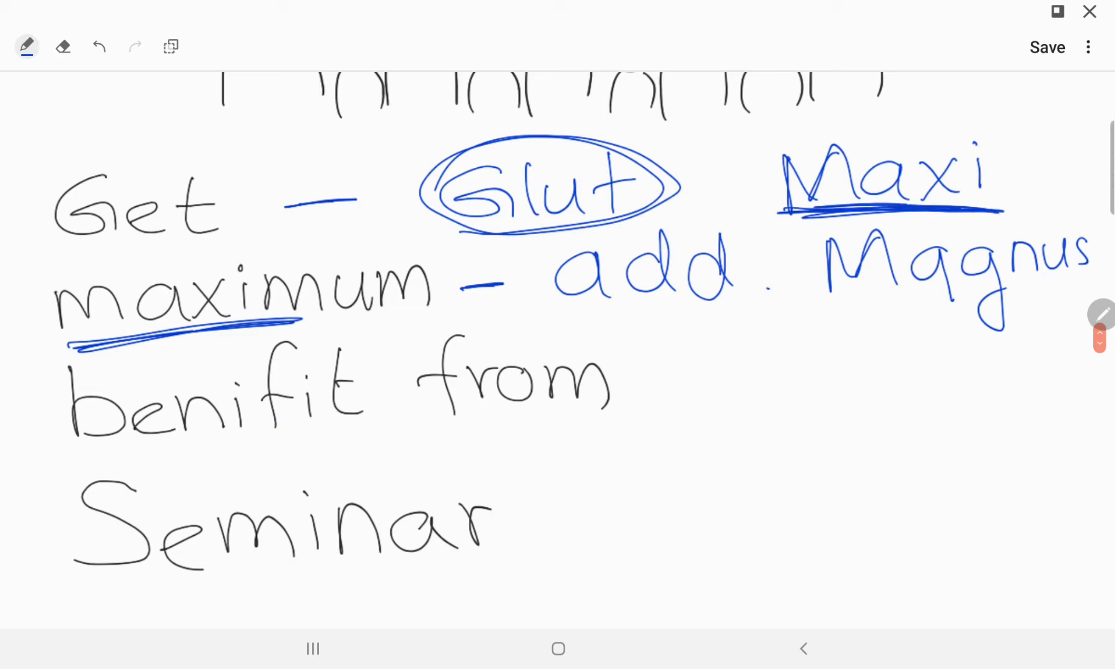
- Add (long) under biceps femoris and write Semiten, Semimem beside Seminar
{"action": "left_click_drag", "start_coordinate": [626, 380], "coordinate": [719, 363]}
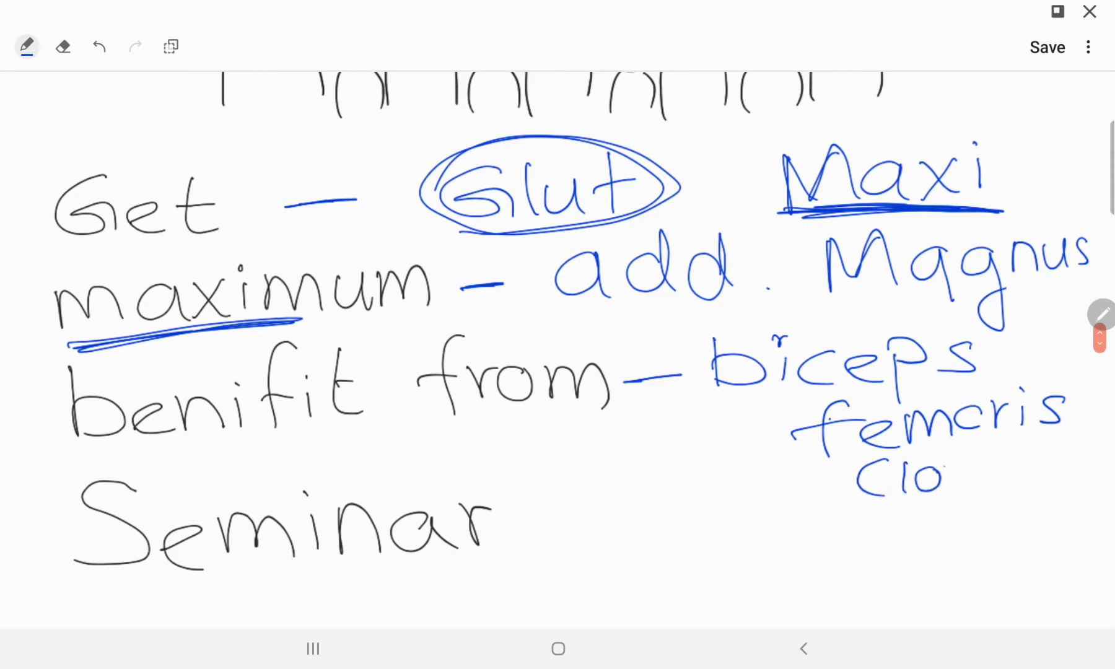
{"action": "type", "text": "(long)"}
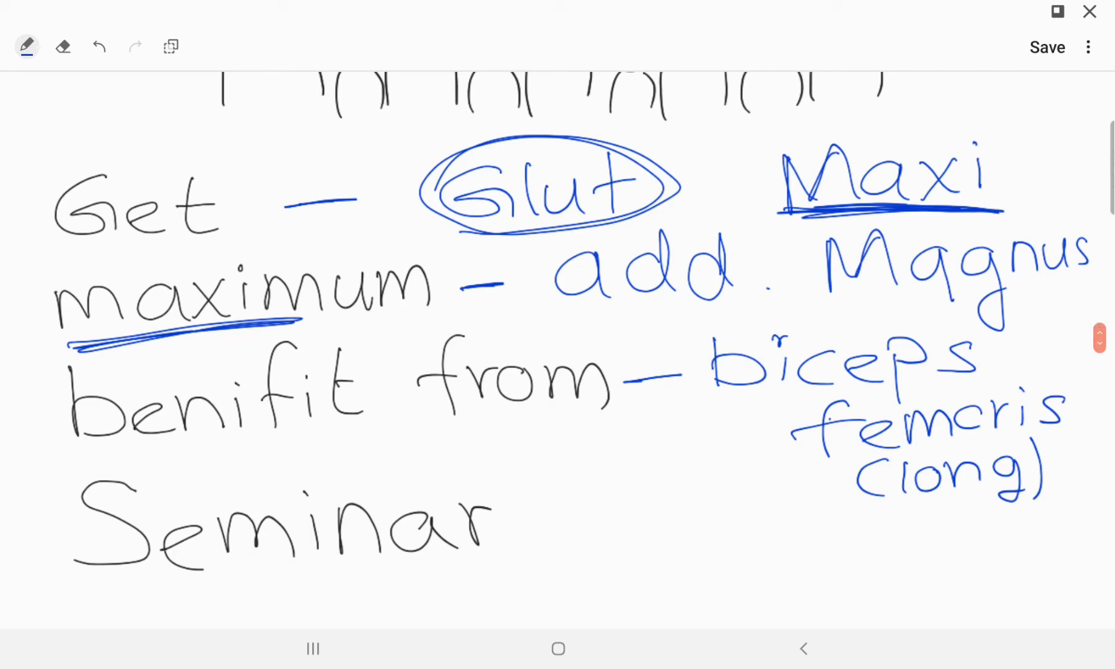
{"action": "left_click_drag", "start_coordinate": [511, 523], "coordinate": [626, 487]}
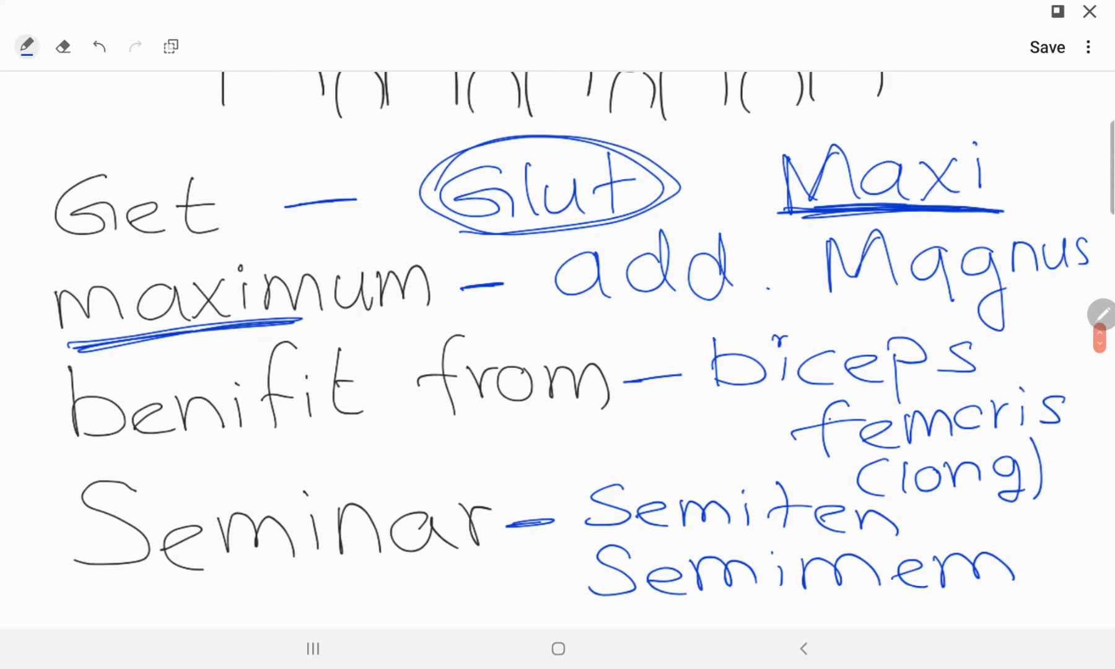
- Handwrite Extension beside E and an underlined 5 beside F
{"action": "scroll", "scroll_direction": "down", "scroll_amount": 3}
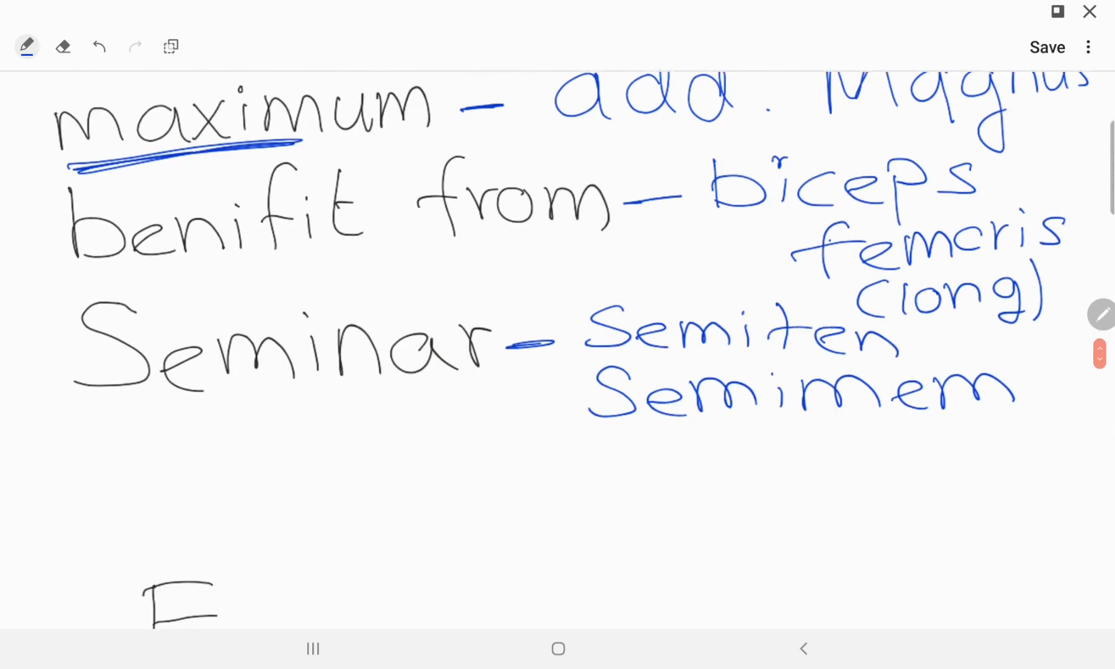
{"action": "scroll", "scroll_direction": "down", "scroll_amount": 3}
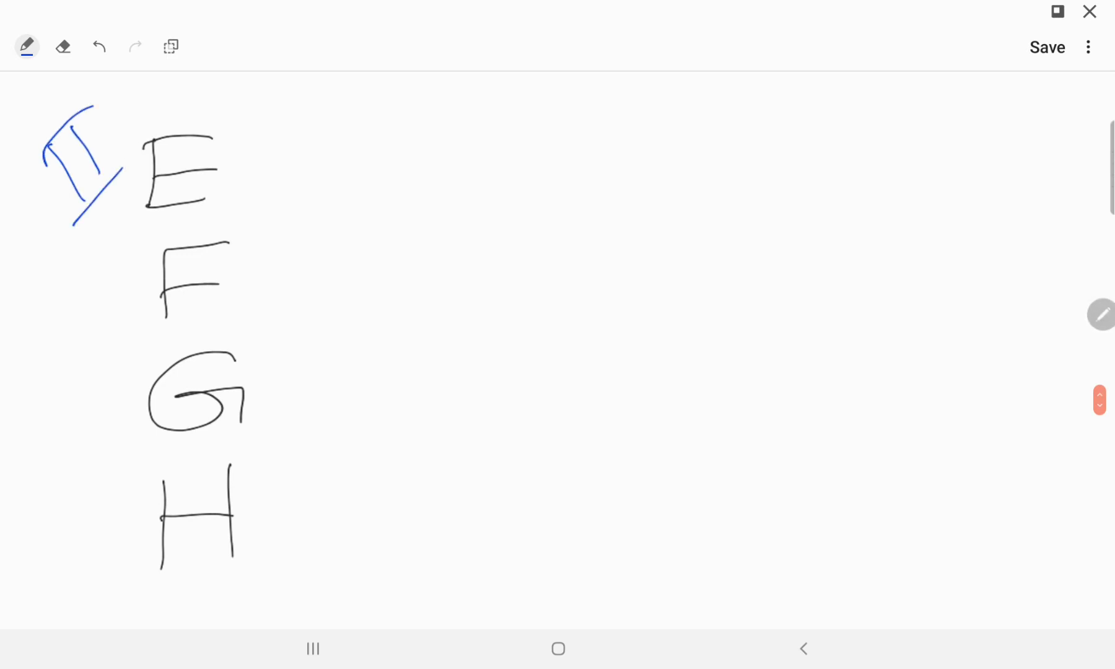
{"action": "left_click_drag", "start_coordinate": [291, 163], "coordinate": [527, 163]}
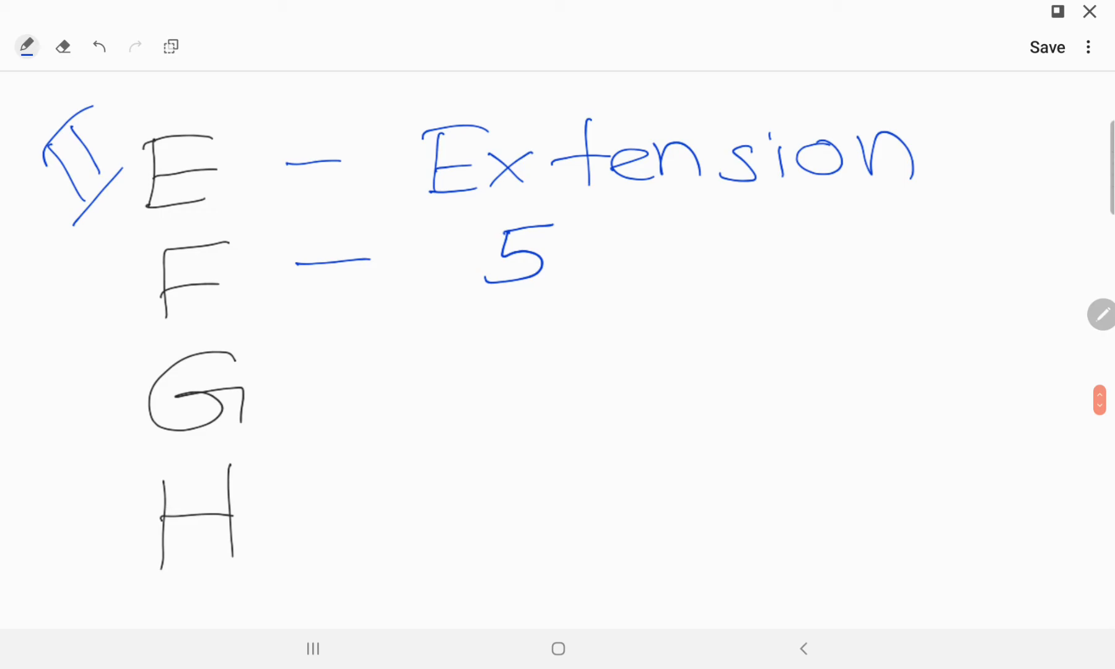
{"action": "left_click_drag", "start_coordinate": [540, 285], "coordinate": [544, 299]}
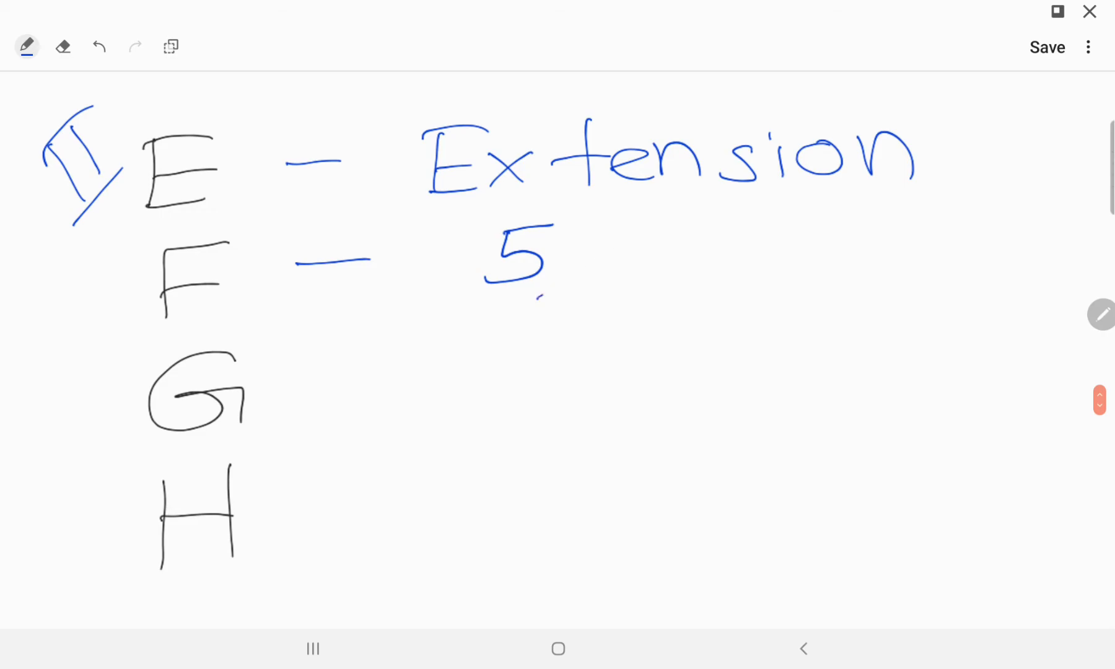
{"action": "left_click_drag", "start_coordinate": [540, 299], "coordinate": [609, 274]}
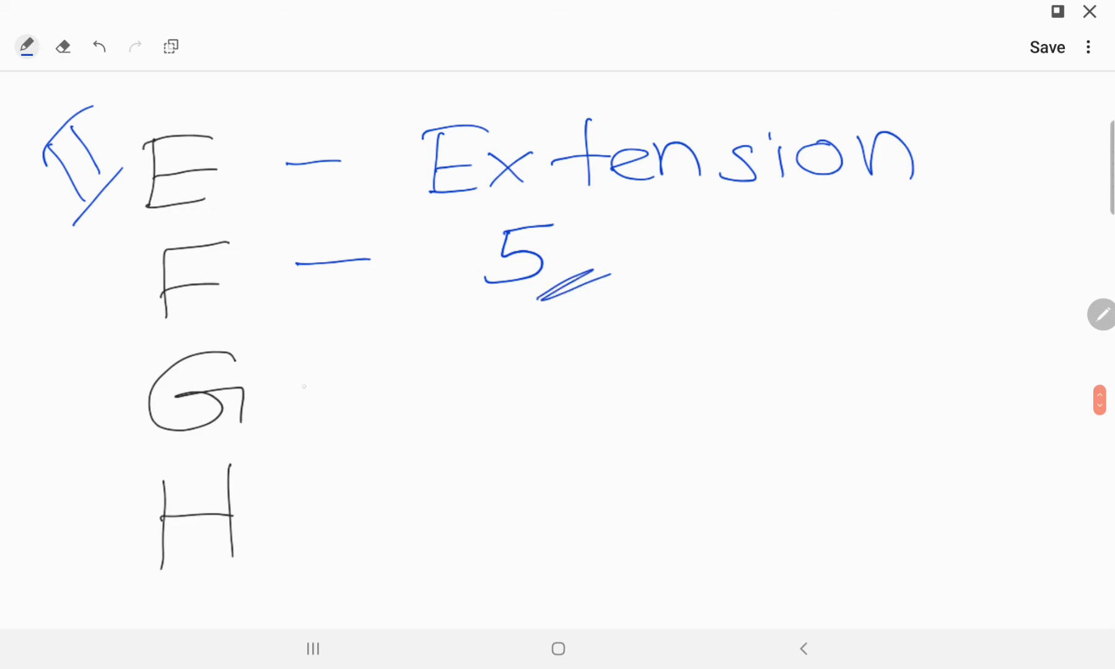
- Handwrite Gluteus Max beside G and Hamstring beside H
{"action": "left_click_drag", "start_coordinate": [287, 389], "coordinate": [355, 387]}
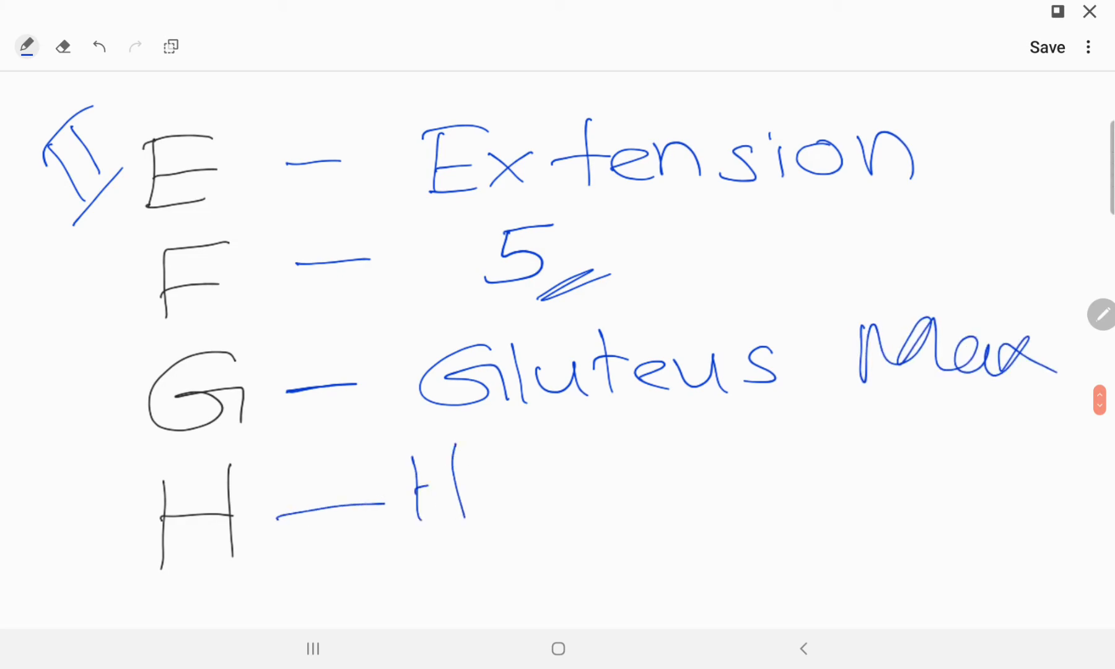
{"action": "left_click_drag", "start_coordinate": [420, 491], "coordinate": [647, 484]}
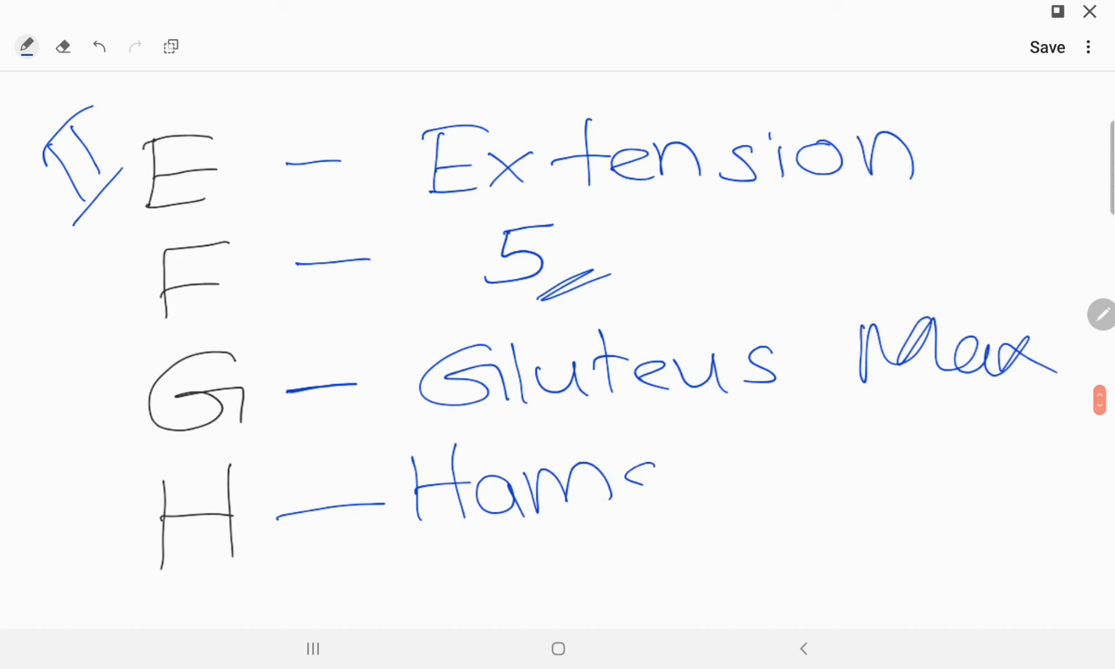
{"action": "left_click_drag", "start_coordinate": [640, 491], "coordinate": [804, 470]}
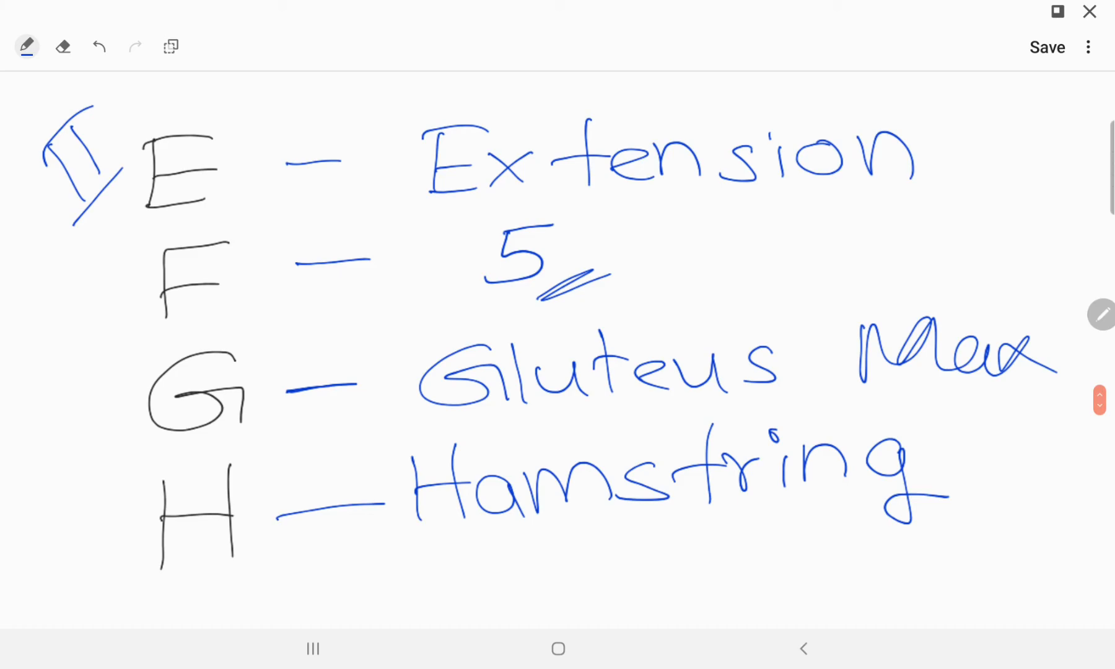
{"action": "scroll", "scroll_direction": "down", "scroll_amount": 3}
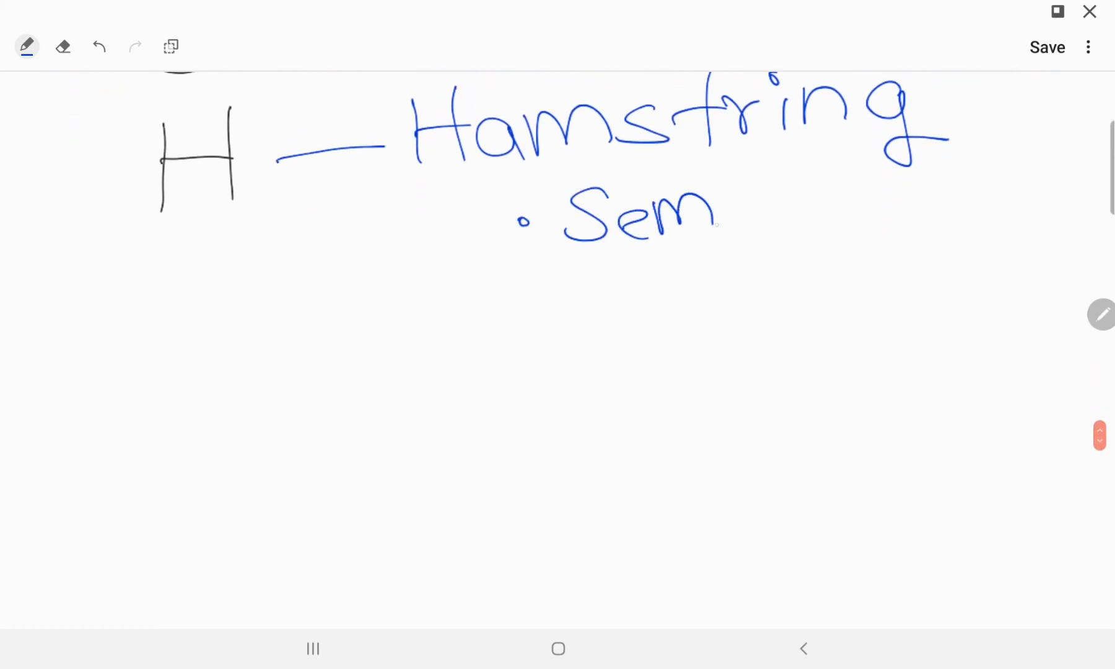
- List Semtendi, Semmemi, Biceps femers and Adductor magus as bullets, bracing the first three
{"action": "left_click_drag", "start_coordinate": [725, 206], "coordinate": [917, 206]}
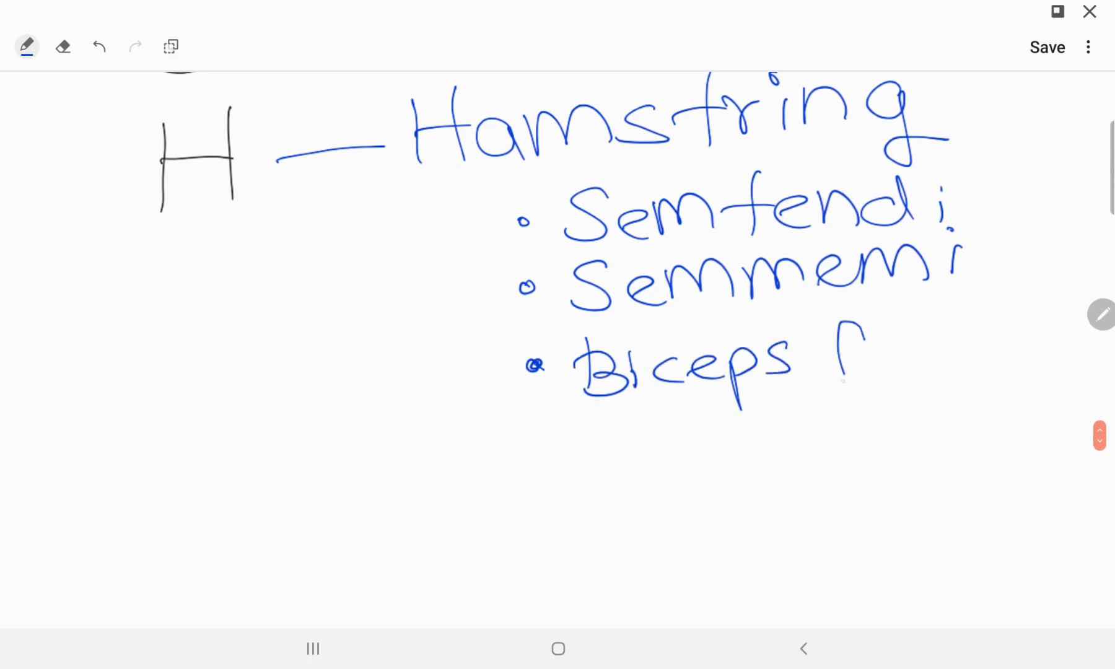
{"action": "left_click_drag", "start_coordinate": [825, 349], "coordinate": [1052, 334]}
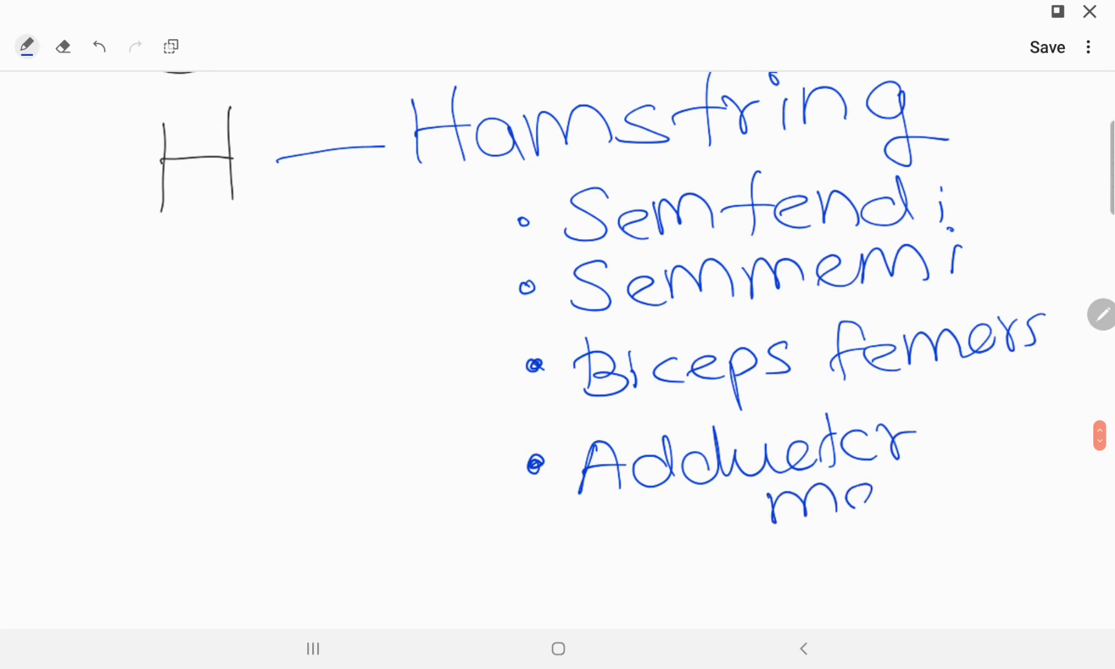
{"action": "left_click_drag", "start_coordinate": [768, 498], "coordinate": [1025, 483]}
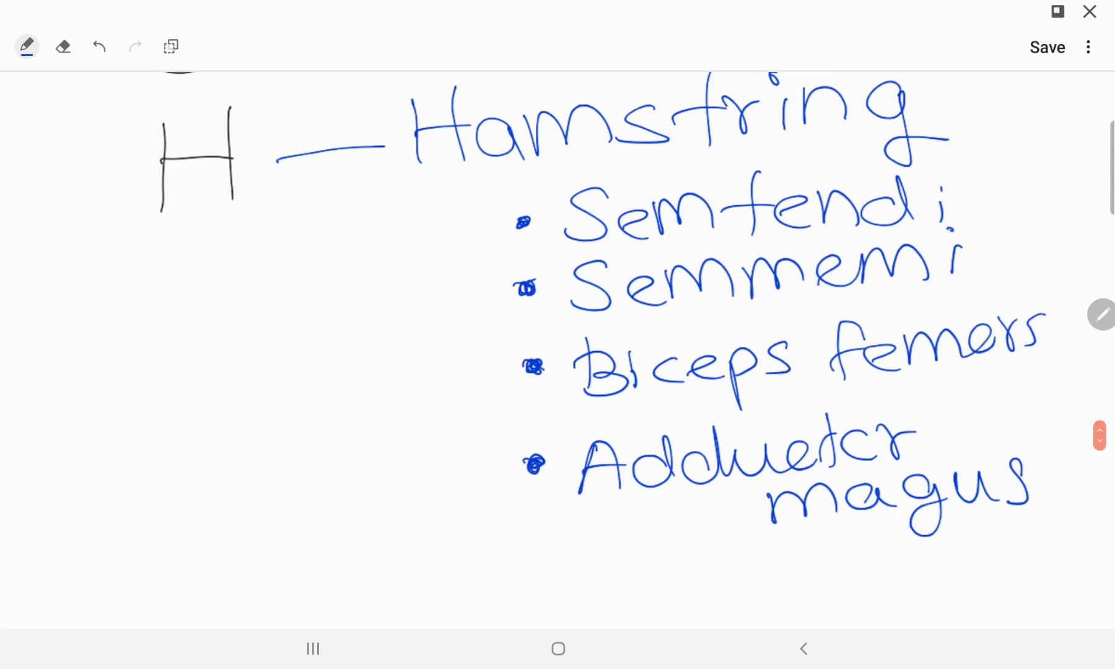
{"action": "left_click_drag", "start_coordinate": [491, 206], "coordinate": [512, 412]}
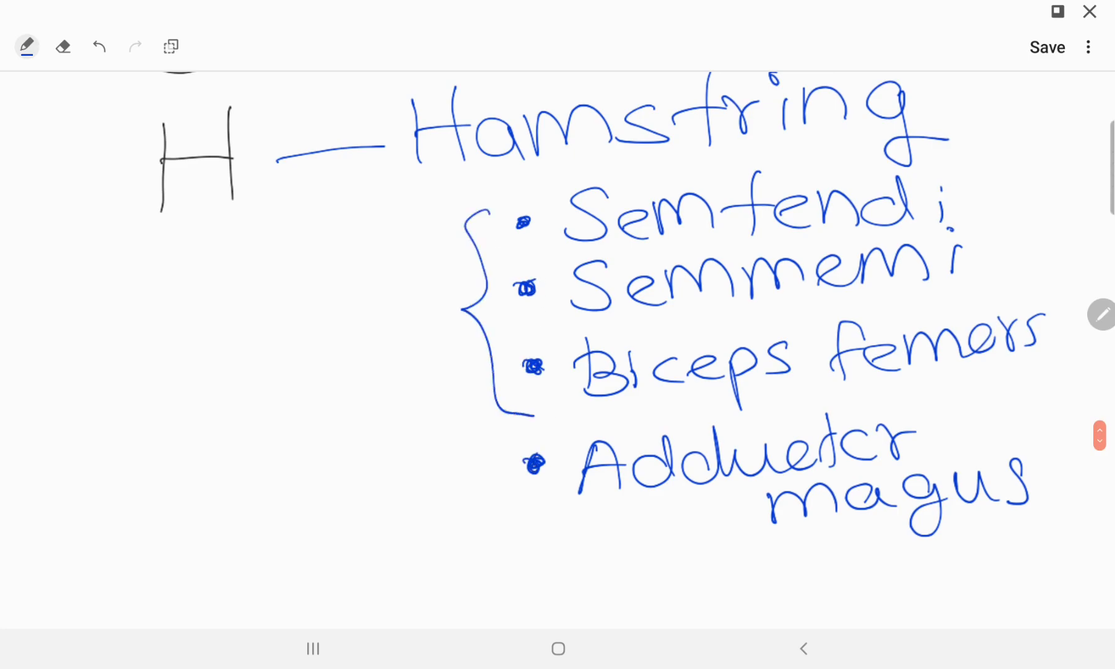
{"action": "left_click_drag", "start_coordinate": [483, 498], "coordinate": [537, 473]}
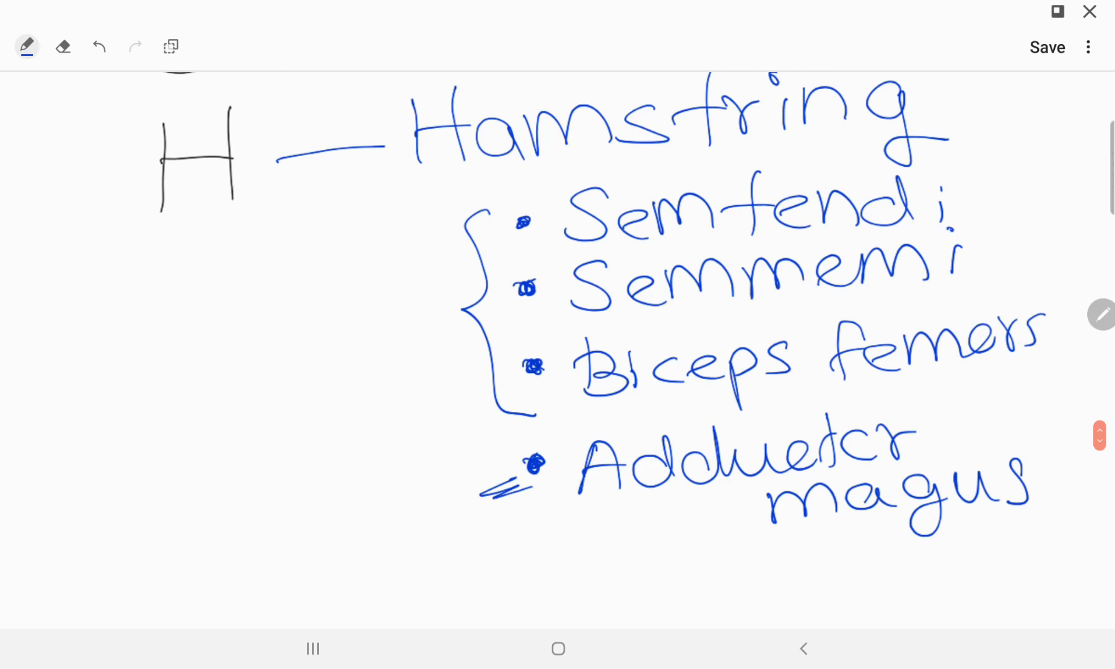
{"action": "scroll", "scroll_direction": "down", "scroll_amount": 3}
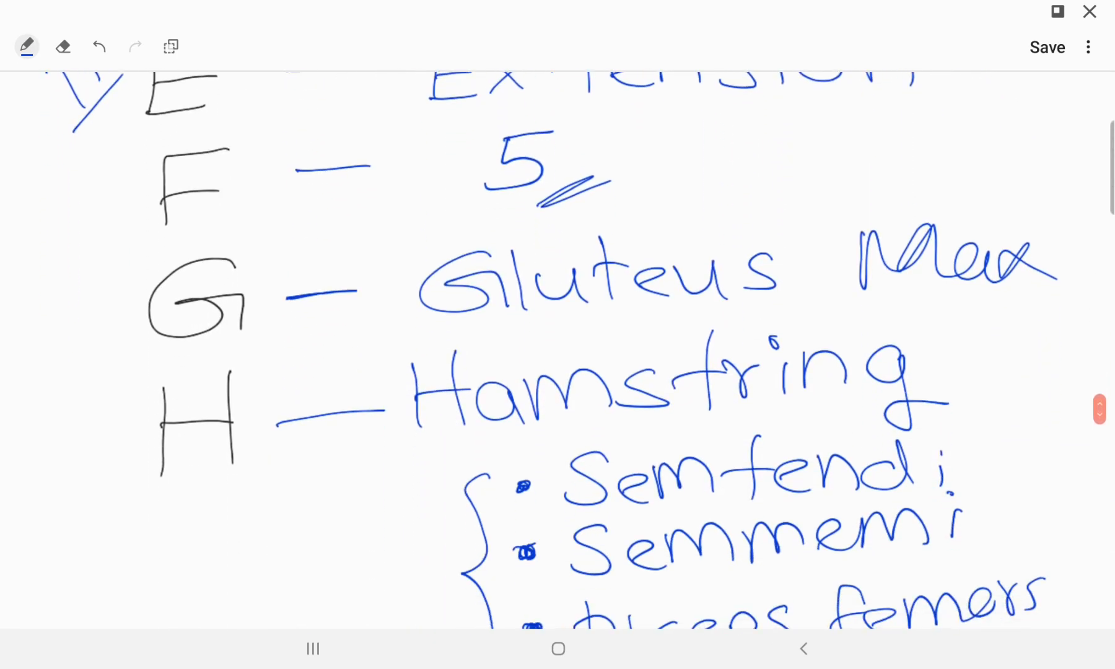
- Scroll through the note back to the Flexion of Hip Joint title pages
{"action": "scroll", "scroll_direction": "down", "scroll_amount": 3}
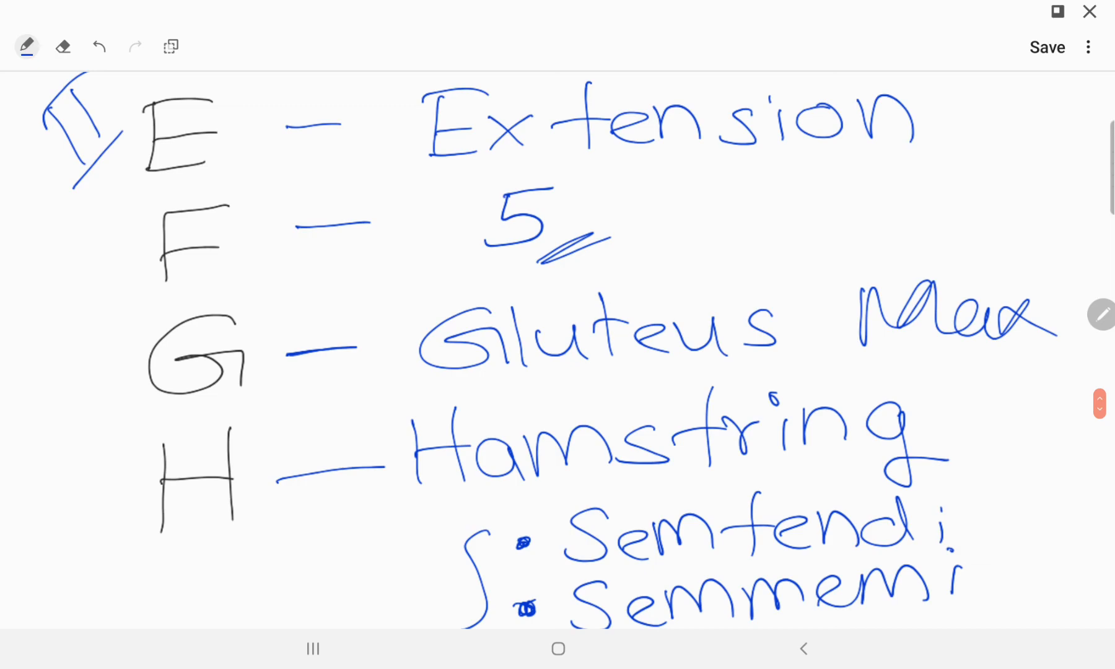
{"action": "scroll", "scroll_direction": "down", "scroll_amount": 3}
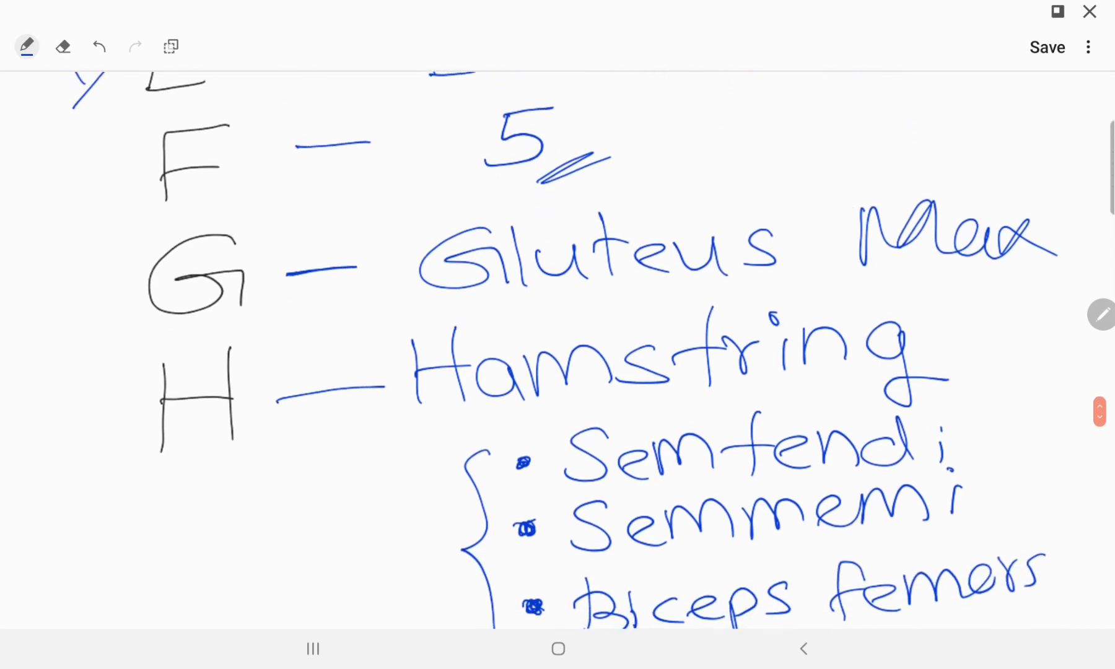
{"action": "scroll", "scroll_direction": "down", "scroll_amount": 3}
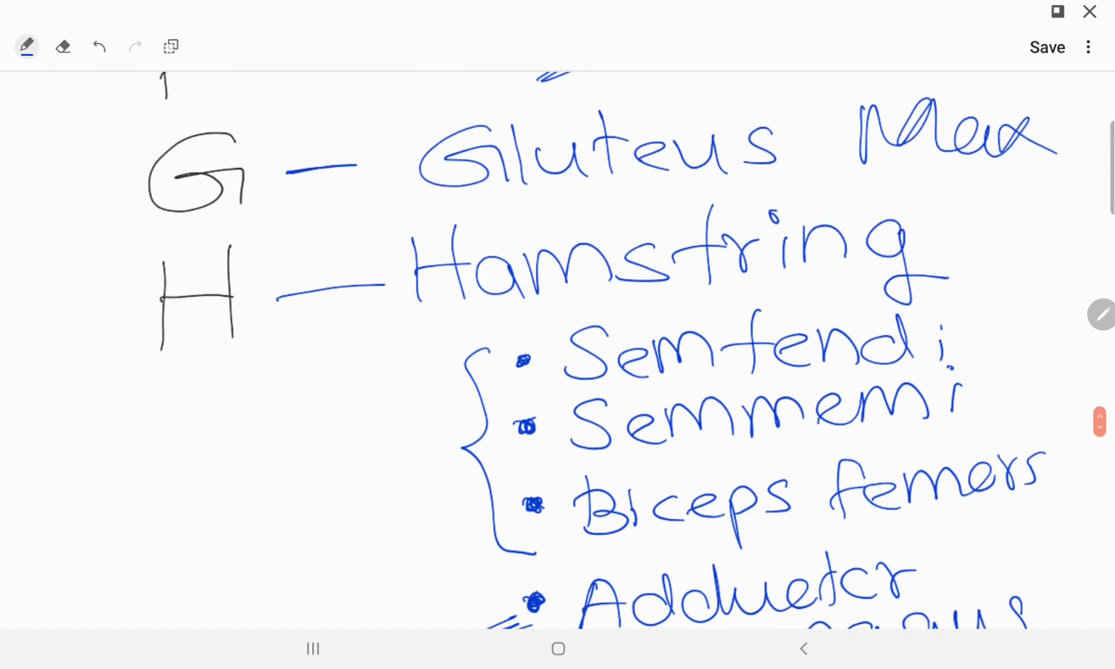
{"action": "scroll", "scroll_direction": "down", "scroll_amount": 3}
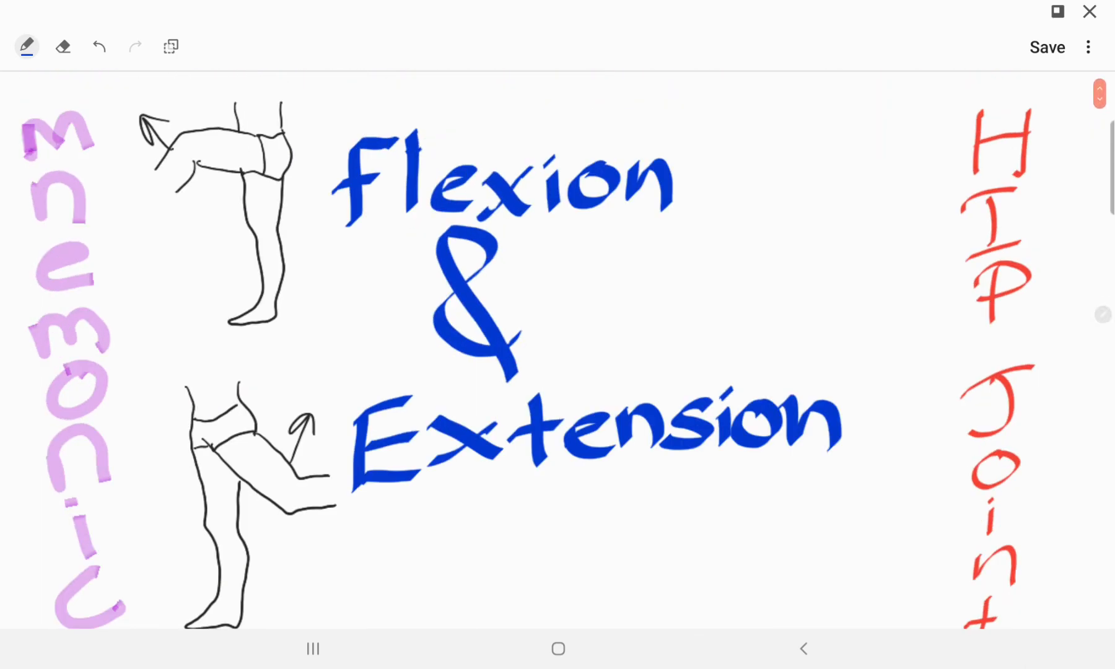
{"action": "scroll", "scroll_direction": "down", "scroll_amount": 3}
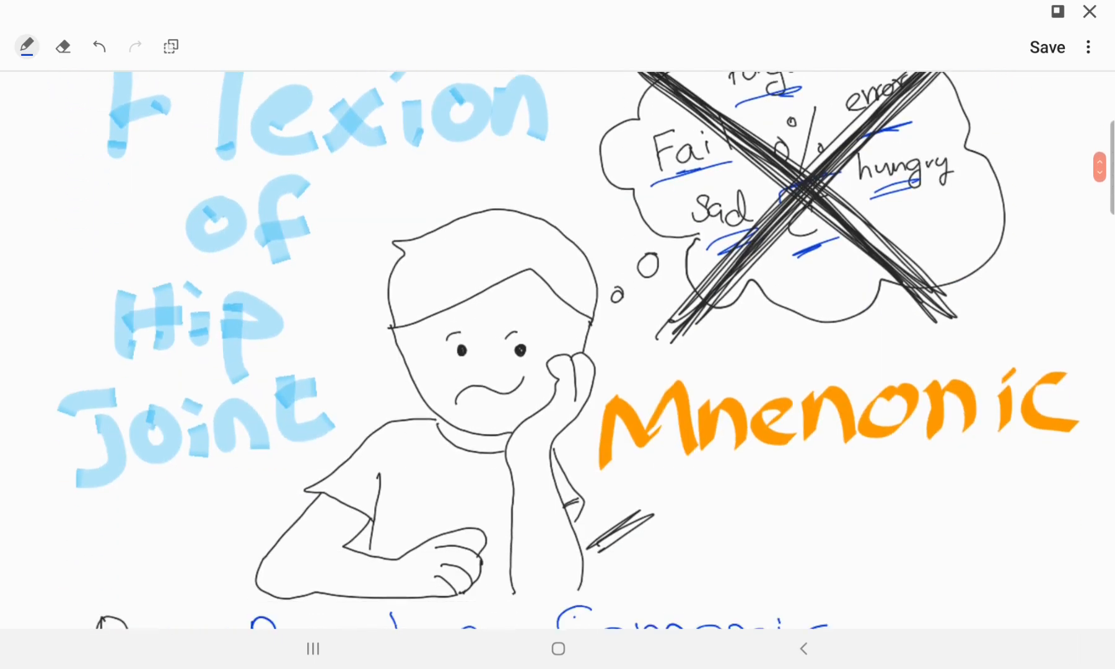